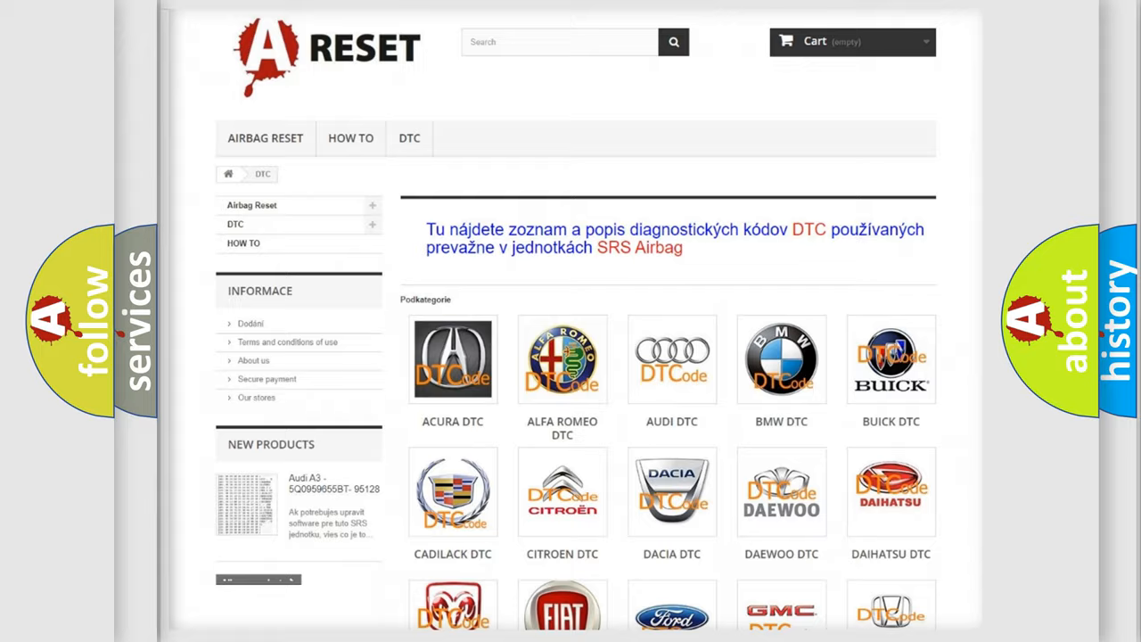
pyautogui.scroll(-3)
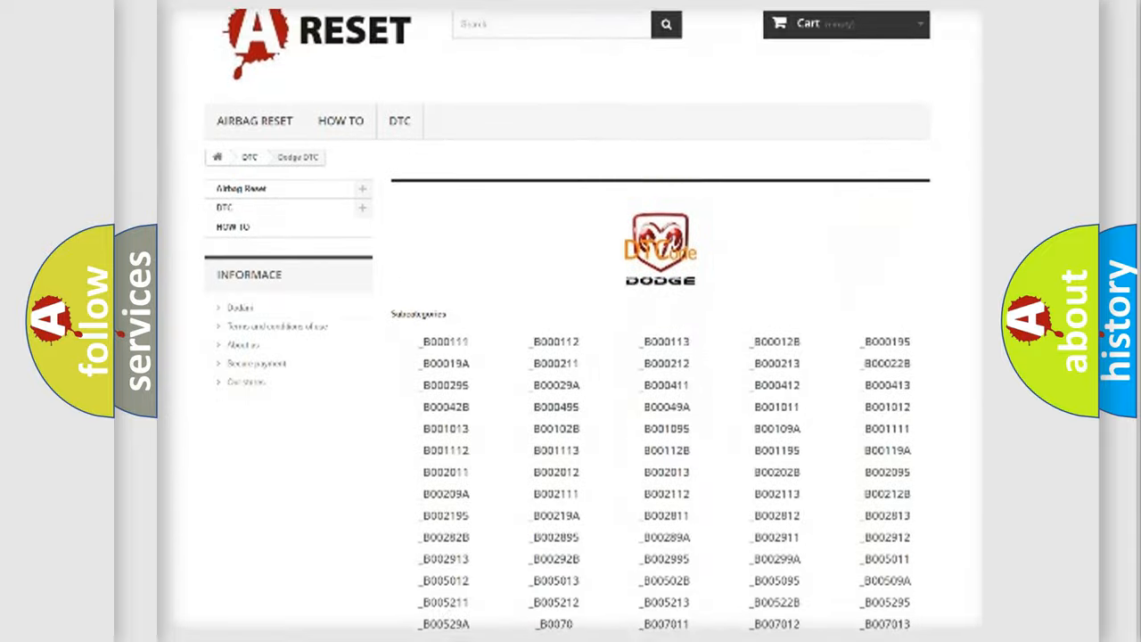
pyautogui.scroll(-3)
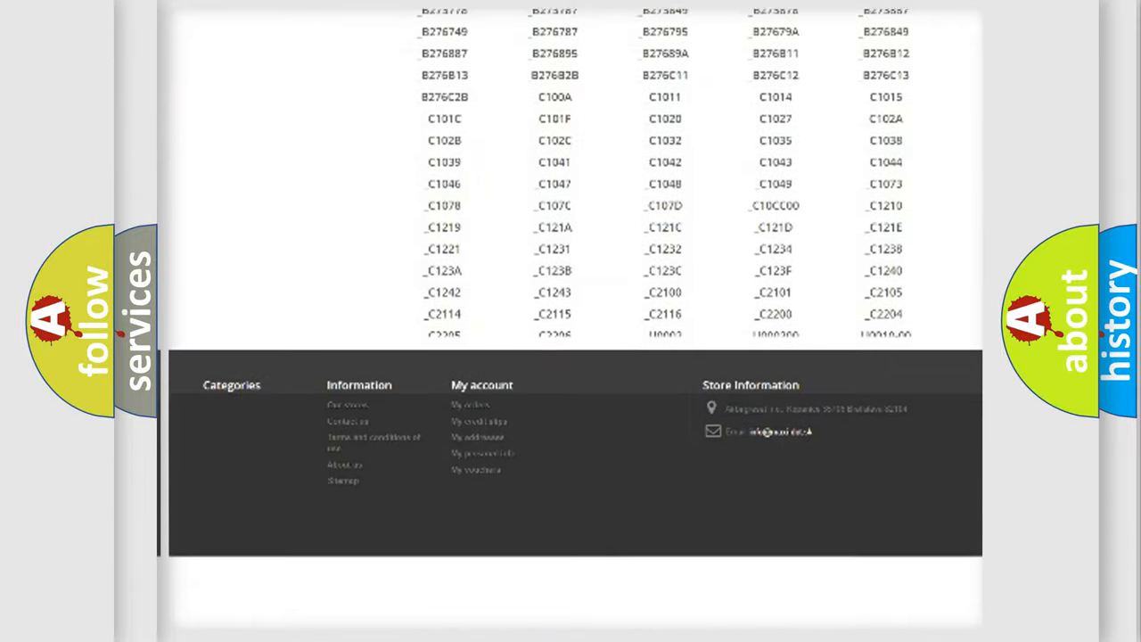
pyautogui.scroll(-3)
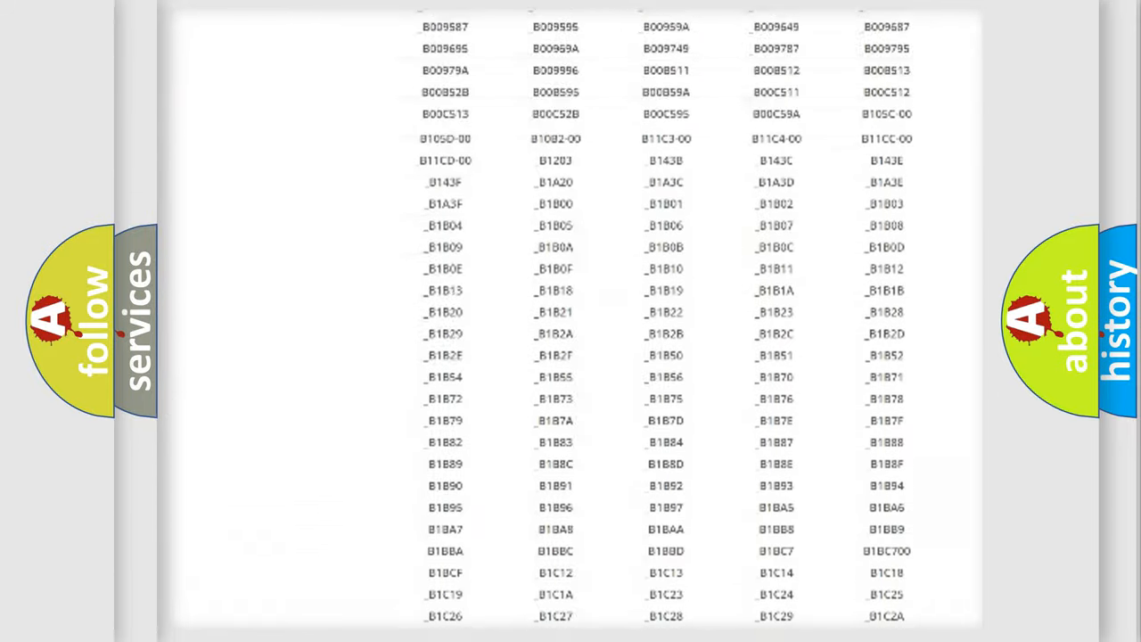
pyautogui.scroll(3)
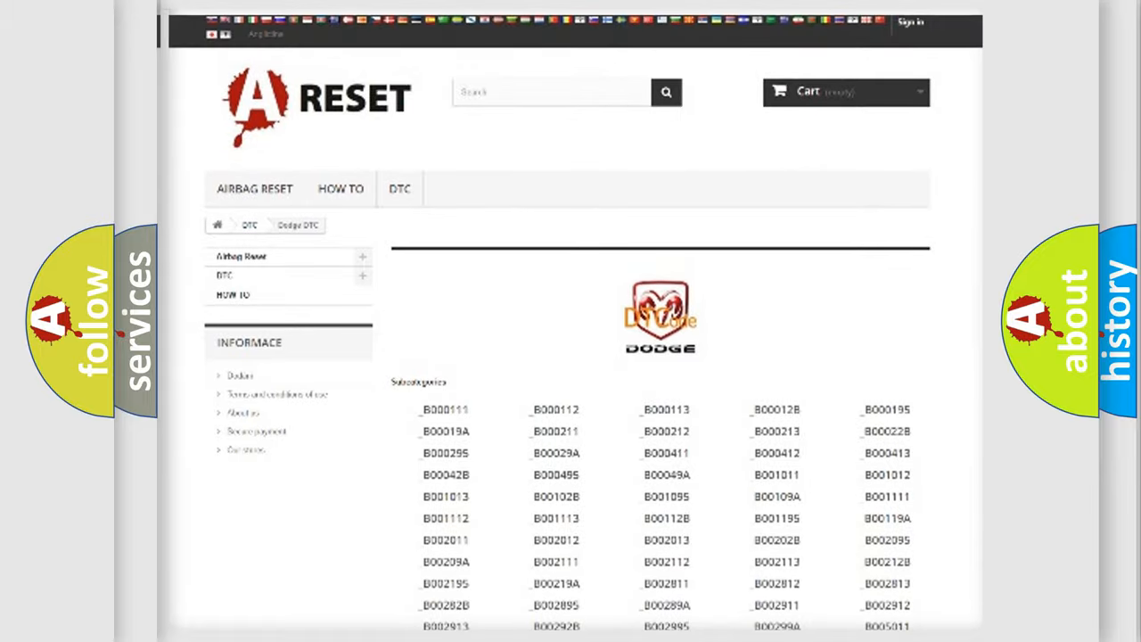